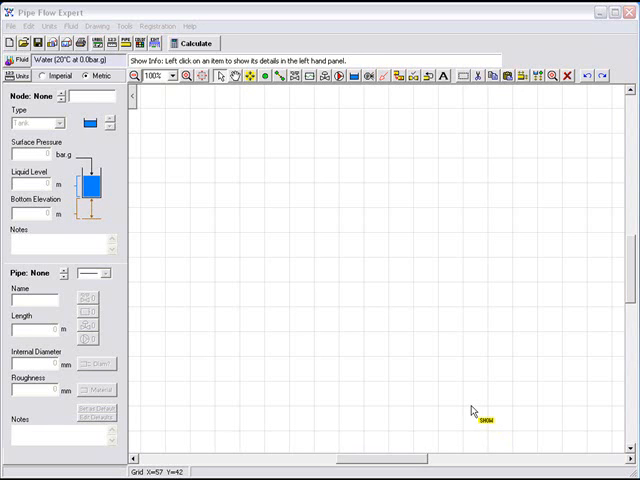
mouse_move(373, 315)
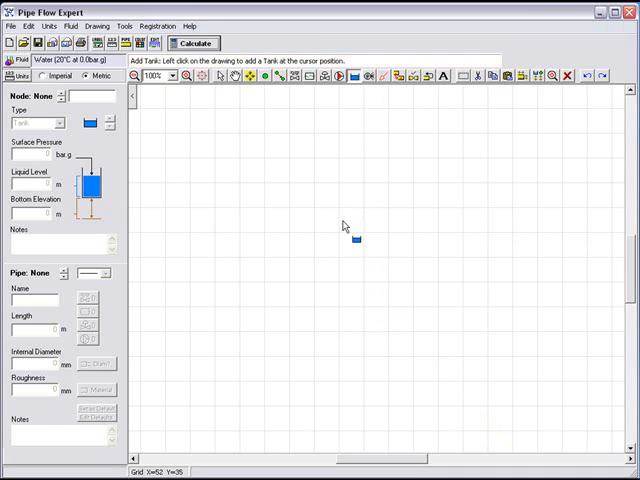
Place tanks N1, N2 and N3 at three spots on the drawing grid.
click(240, 184)
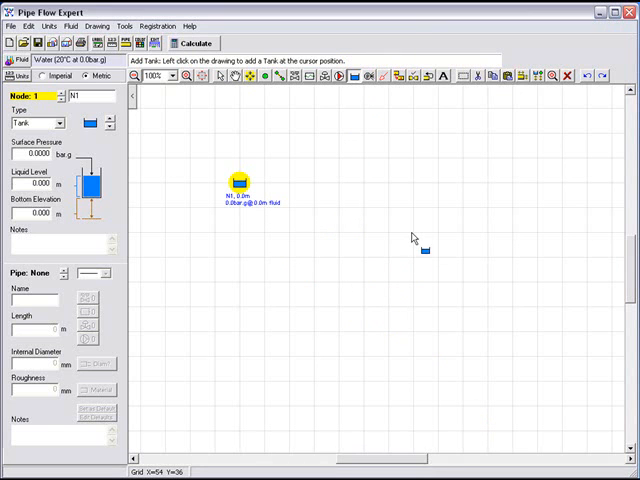
click(408, 232)
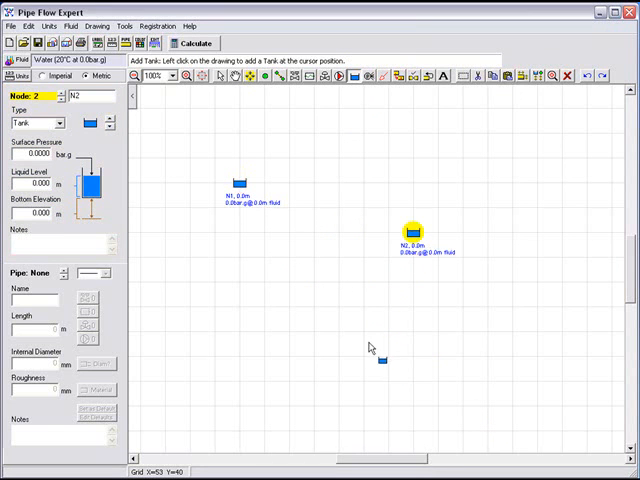
click(388, 357)
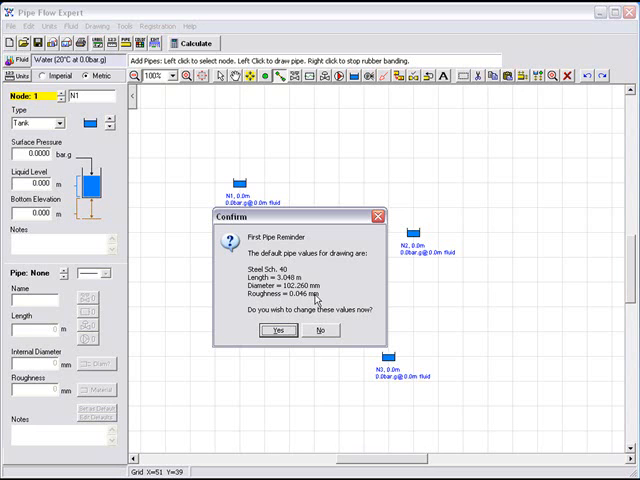
mouse_move(250, 320)
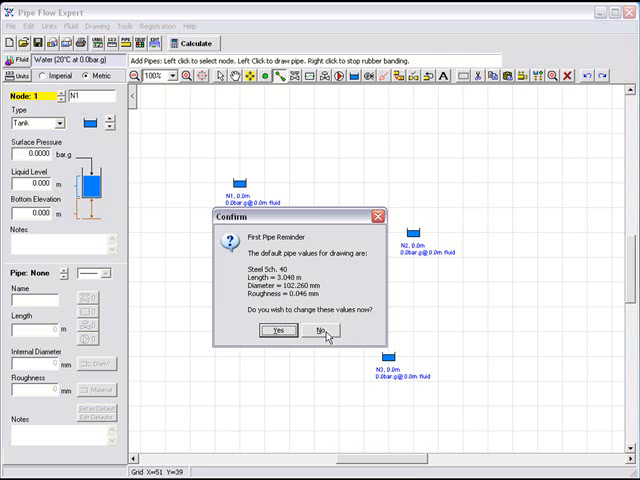
Keep default pipe values and draw pipes P1–P3 linking N1, N2 and N3 through join N4.
click(319, 331)
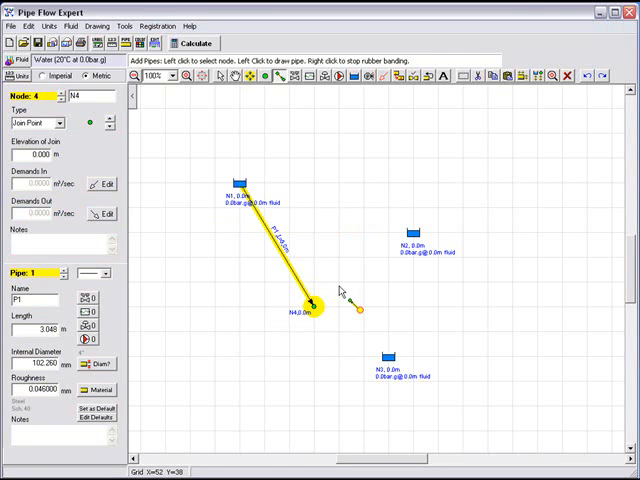
click(412, 232)
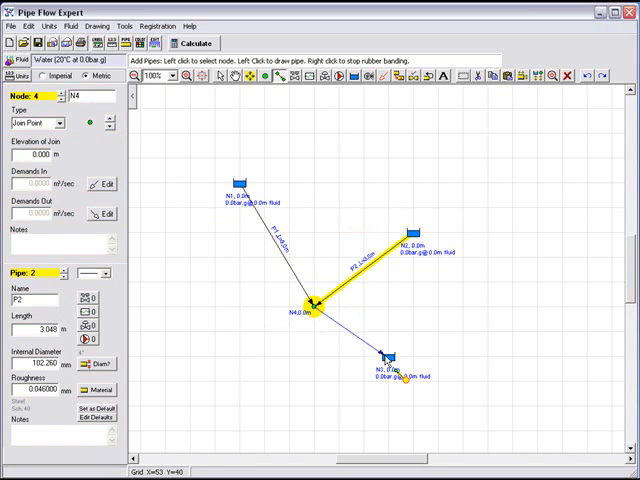
click(388, 358)
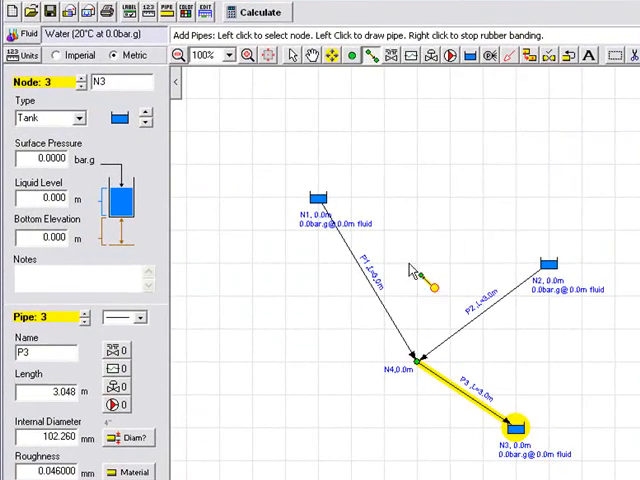
click(292, 55)
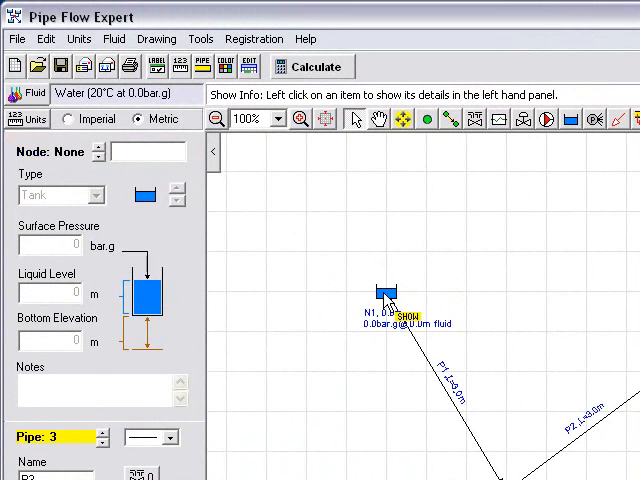
Select tank N1 and convert all model values to imperial units.
click(385, 295)
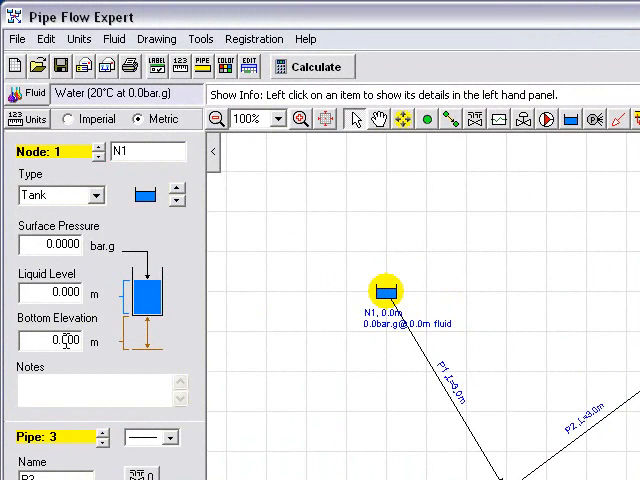
mouse_move(98, 298)
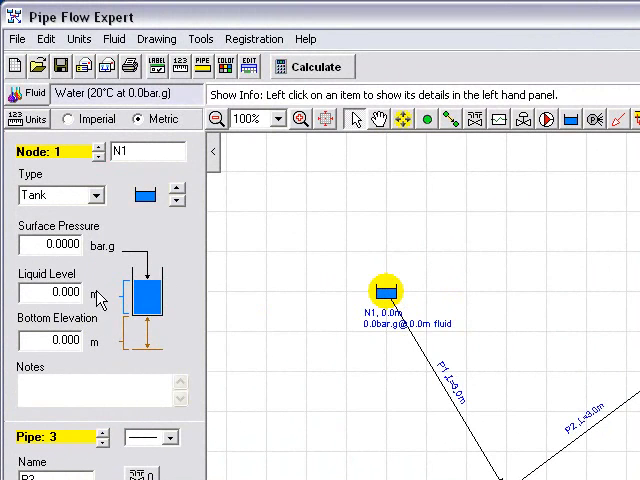
mouse_move(118, 282)
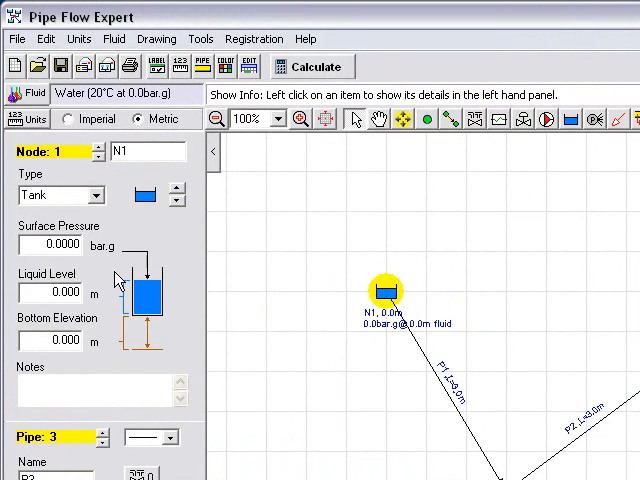
mouse_move(75, 128)
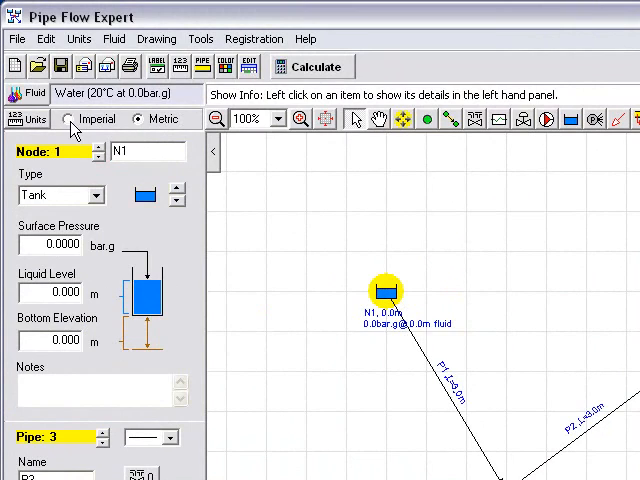
click(67, 118)
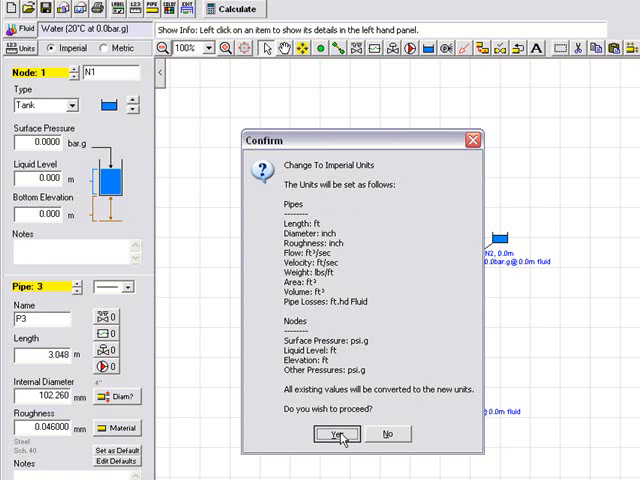
click(338, 433)
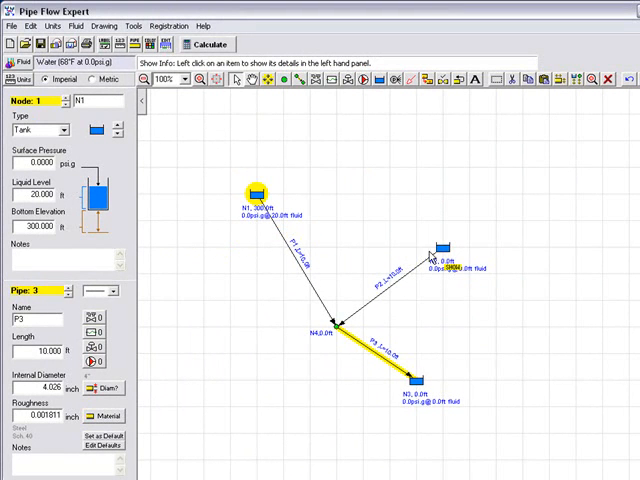
Set tank N2 to 200/40 ft, tank N3 to 100/60 ft, and join N4 to 180 ft.
click(440, 250)
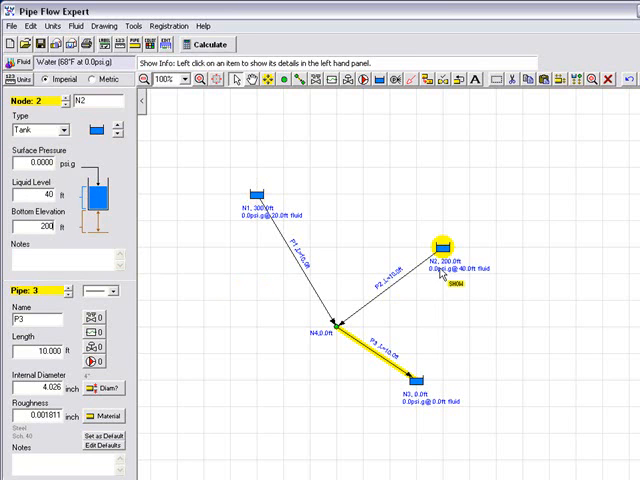
click(413, 382)
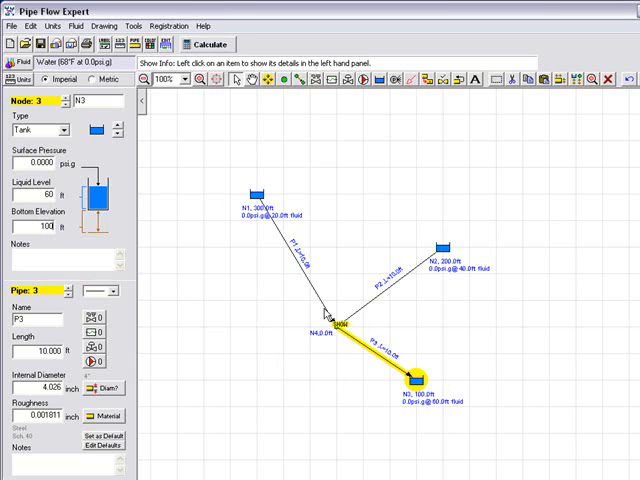
click(335, 325)
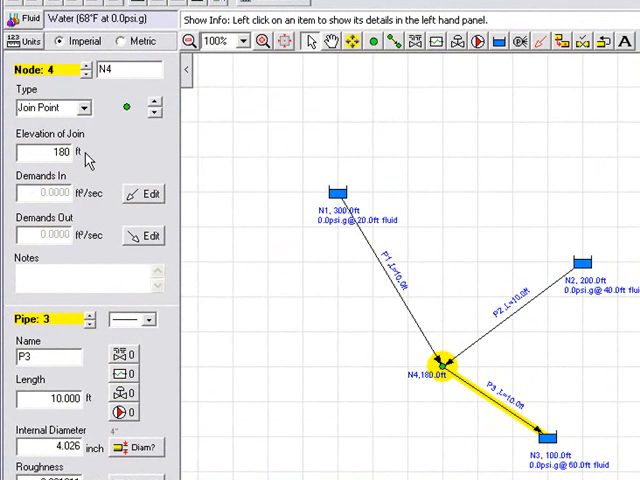
mouse_move(450, 388)
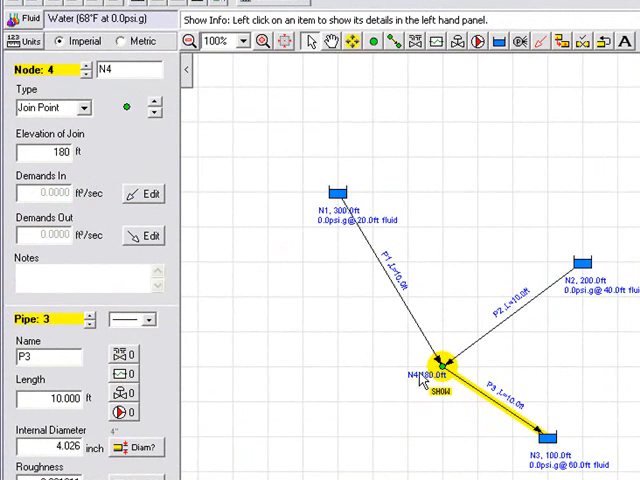
Give pipe P1 Cast Iron (Asphalt Dipped) Class A material at 12" I/D and save it.
click(390, 280)
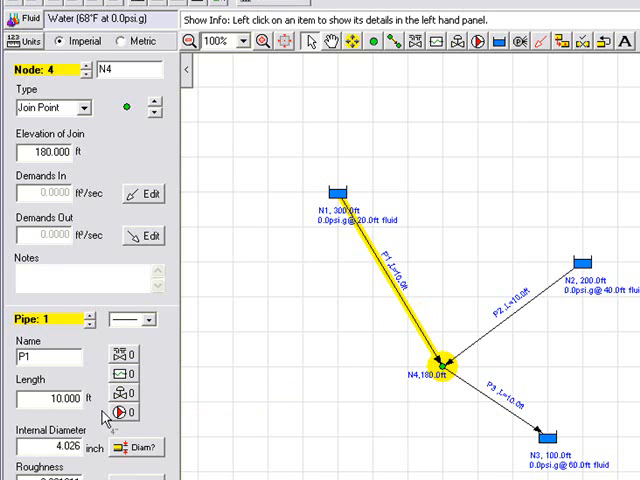
scroll(down, 3)
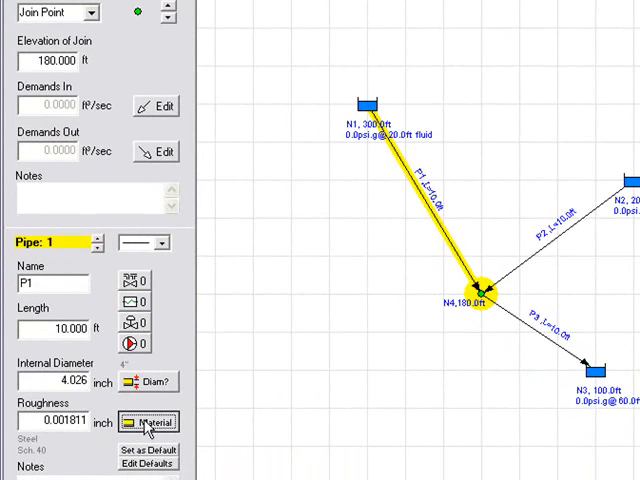
click(149, 422)
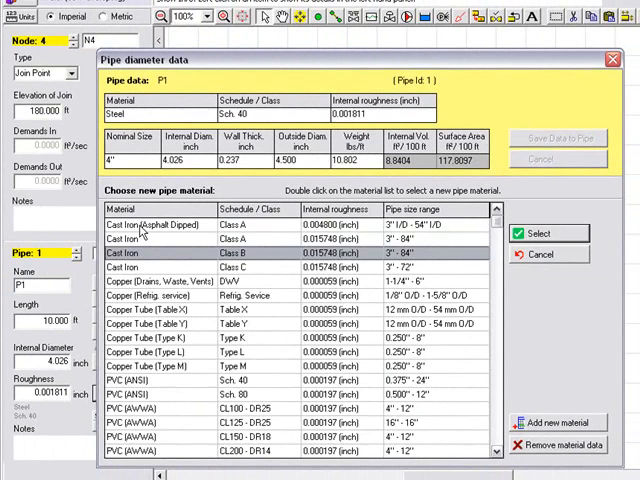
double_click(150, 222)
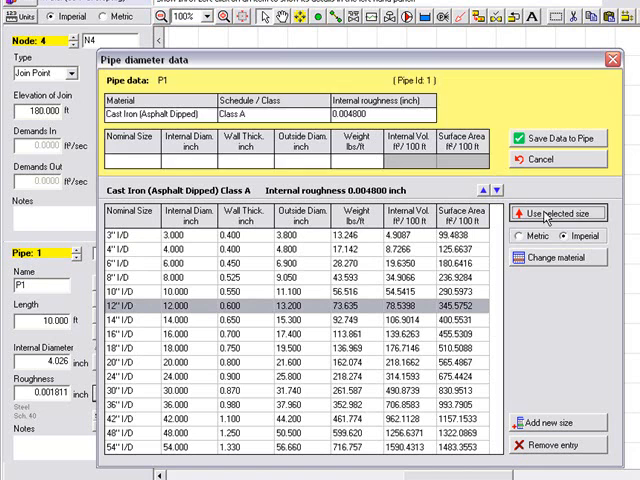
click(558, 213)
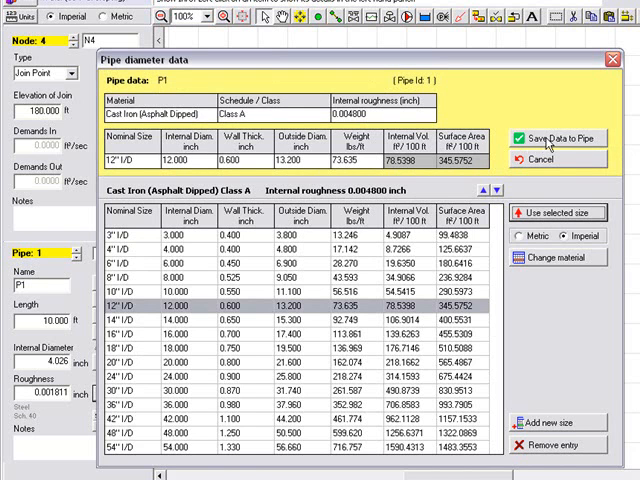
click(558, 138)
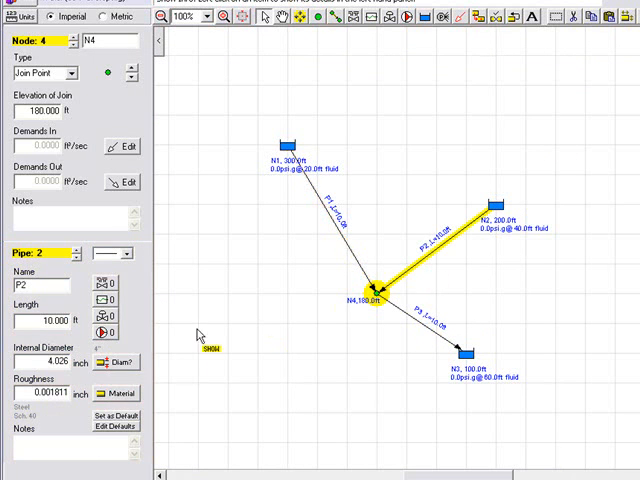
Assign pipe P2 Cast Iron (Asphalt Dipped) at 10" I/D and save it to the pipe.
click(117, 362)
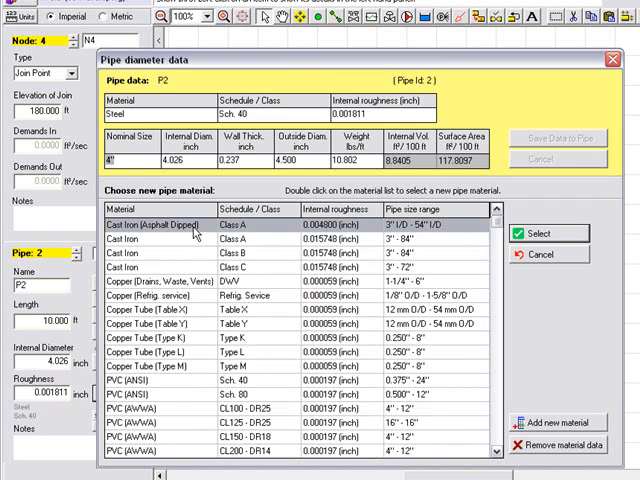
double_click(150, 223)
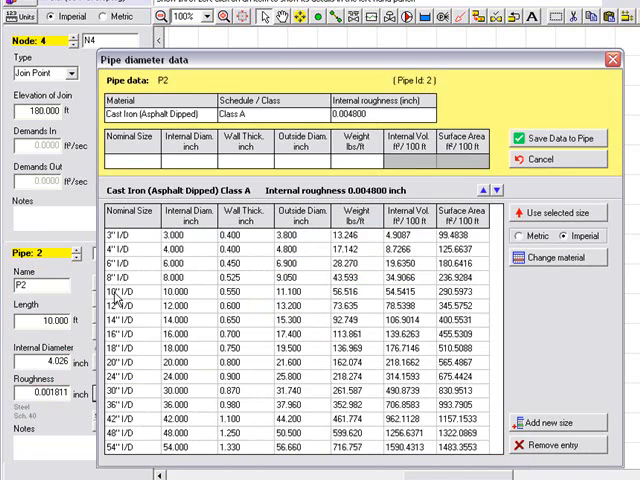
click(130, 301)
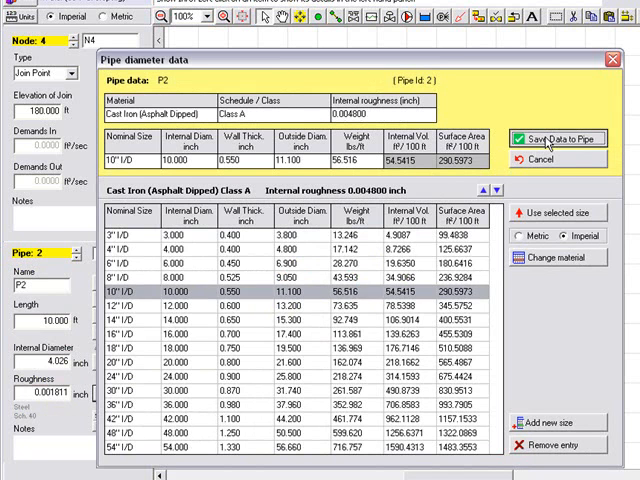
click(558, 138)
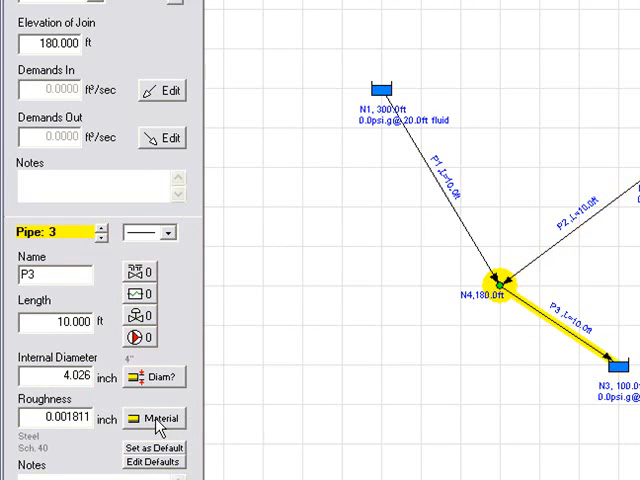
Choose Cast Iron (Asphalt Dipped) as the material for pipe P3.
click(155, 418)
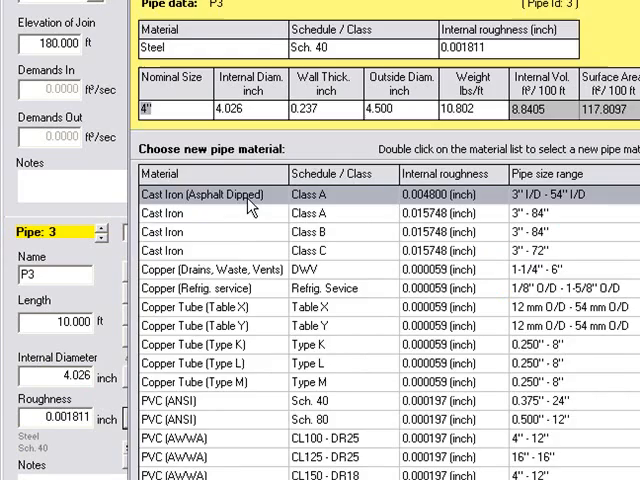
double_click(189, 195)
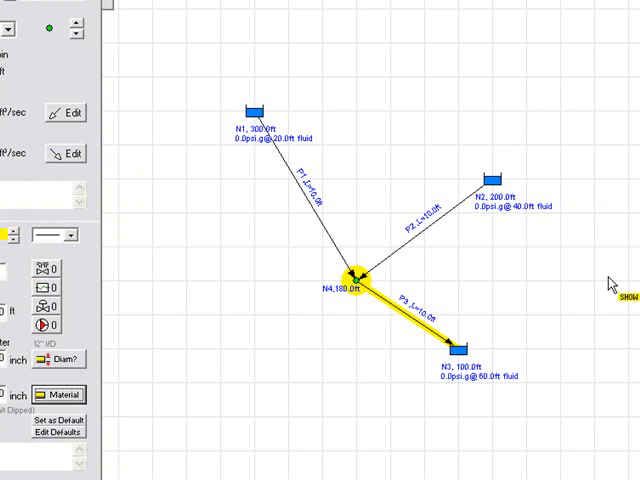
mouse_move(305, 195)
text(6000)
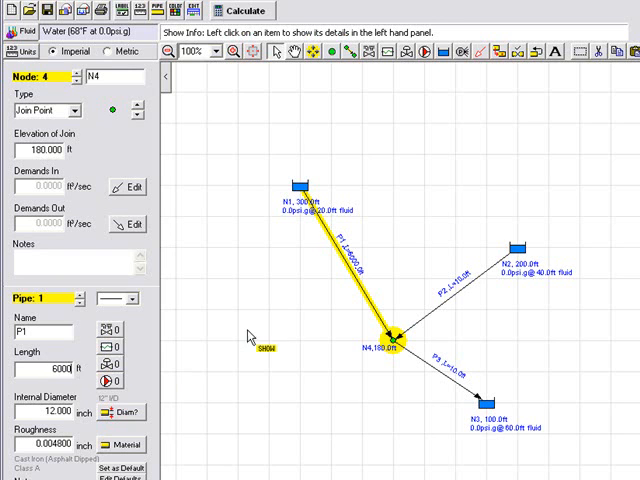
mouse_move(445, 315)
text(1500)
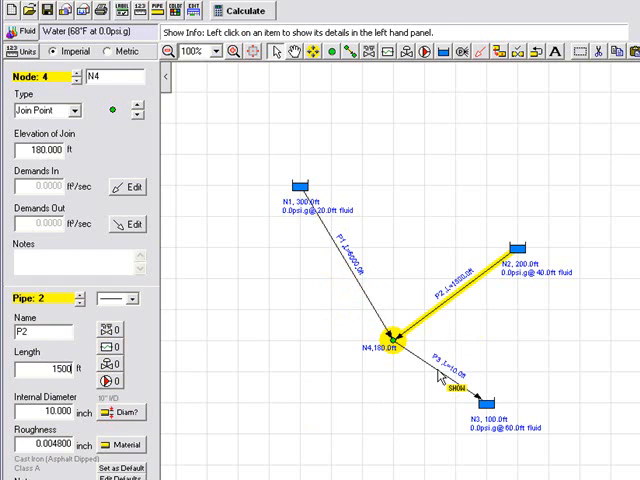
Select pipe P3 and set its length to 3000 ft.
click(440, 373)
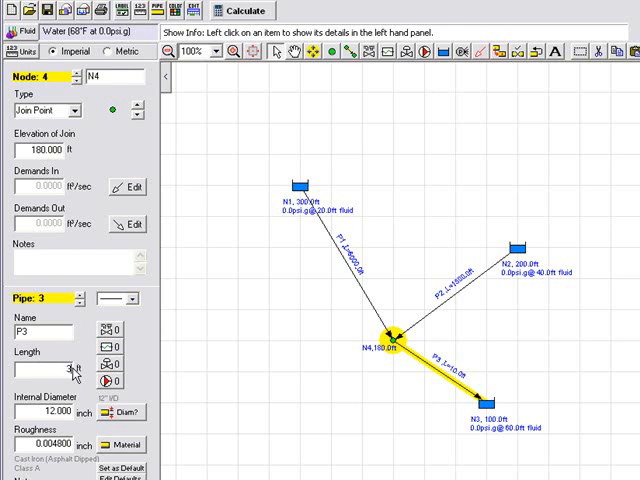
text(3000)
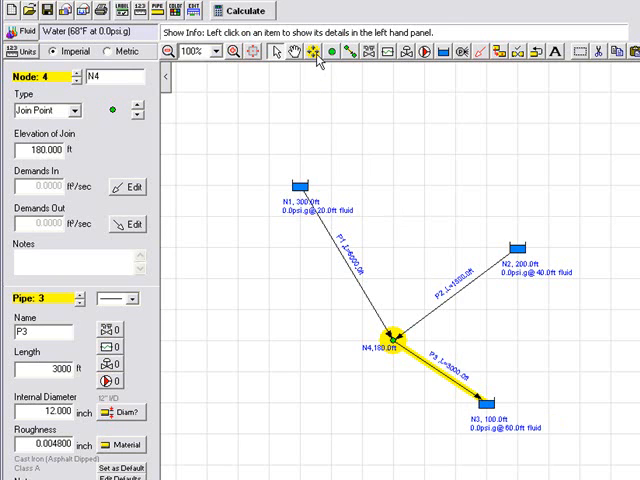
Use the Move tool to drag tank N3 down and to the right.
click(312, 52)
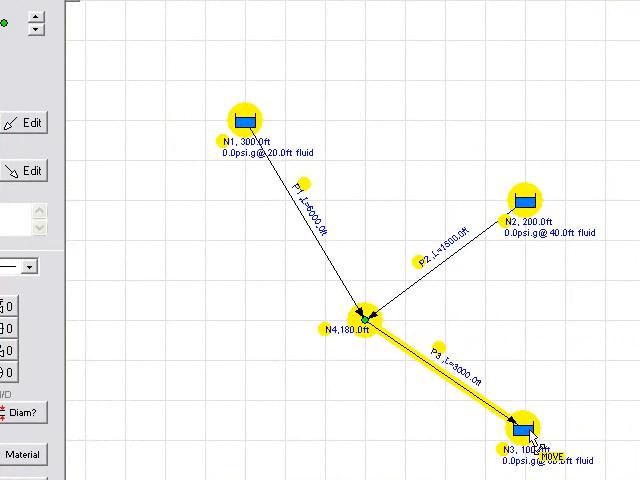
drag(525, 430, 600, 440)
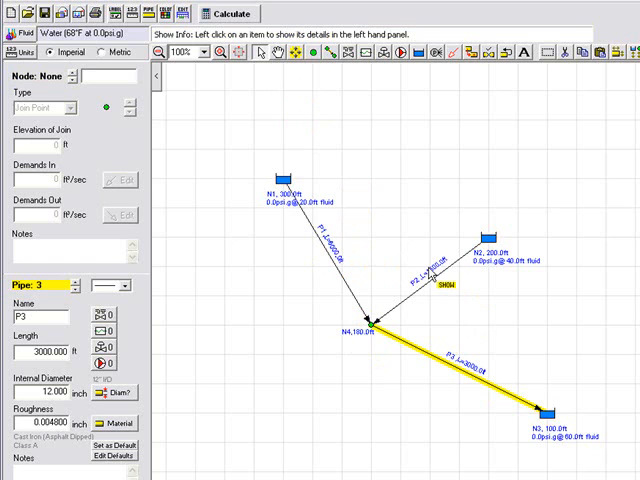
mouse_move(415, 237)
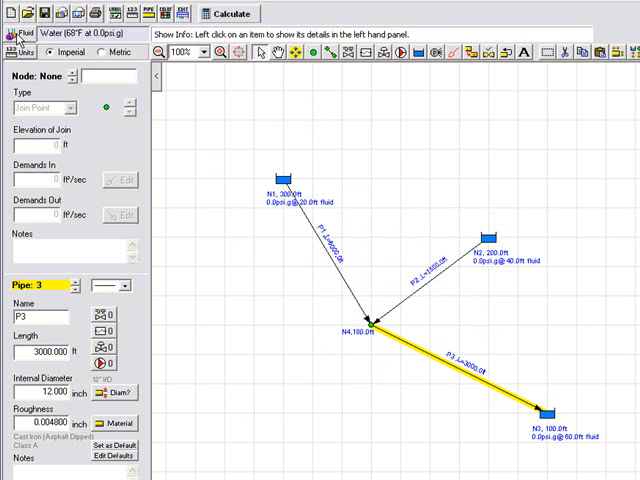
click(18, 35)
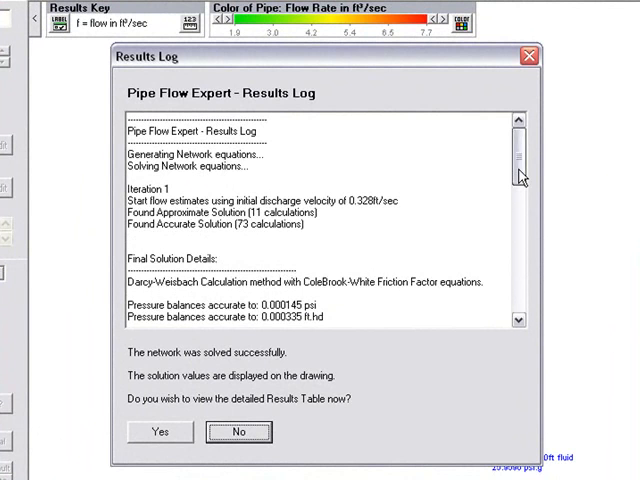
Review the successful solve in the Results Log and open the detailed Results Table.
scroll(down, 3)
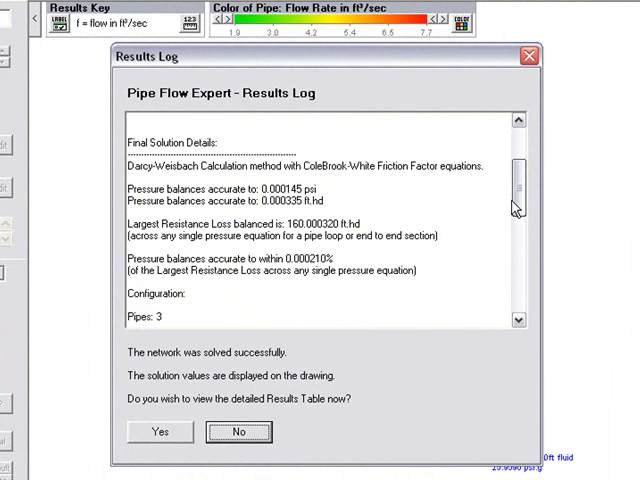
scroll(down, 3)
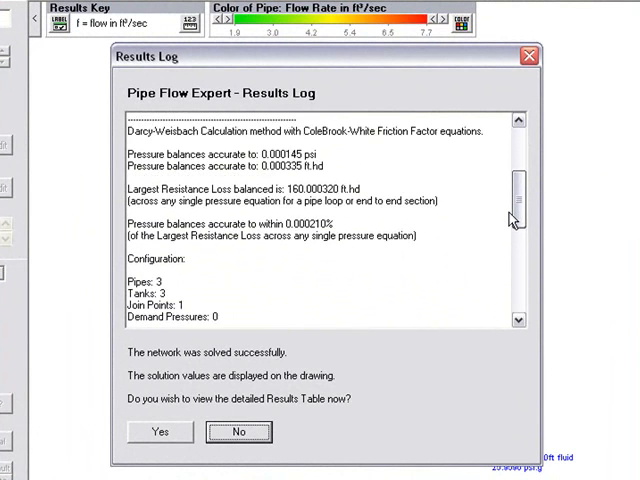
scroll(down, 3)
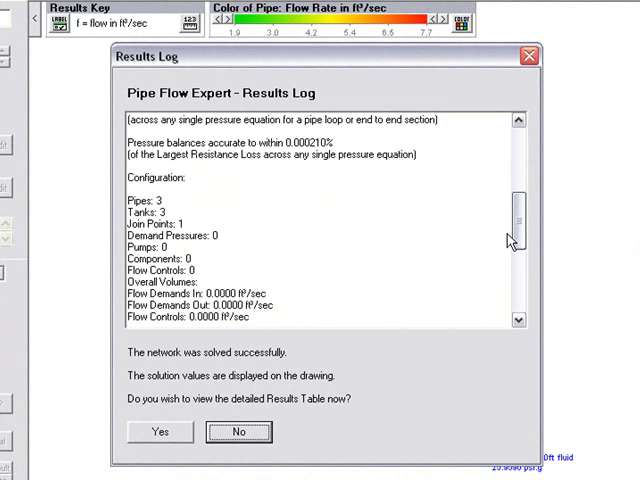
scroll(down, 3)
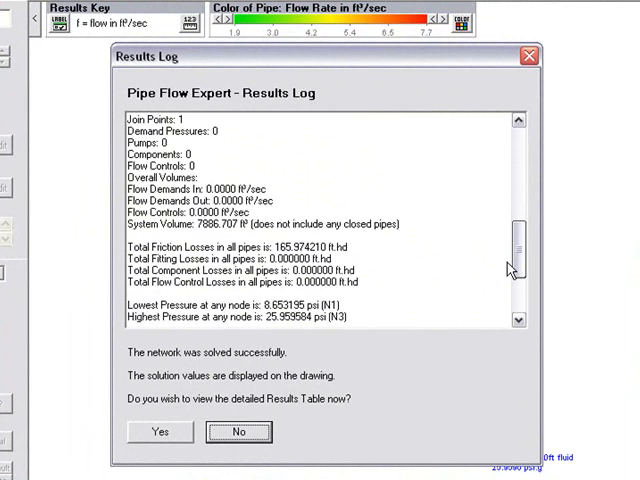
scroll(down, 3)
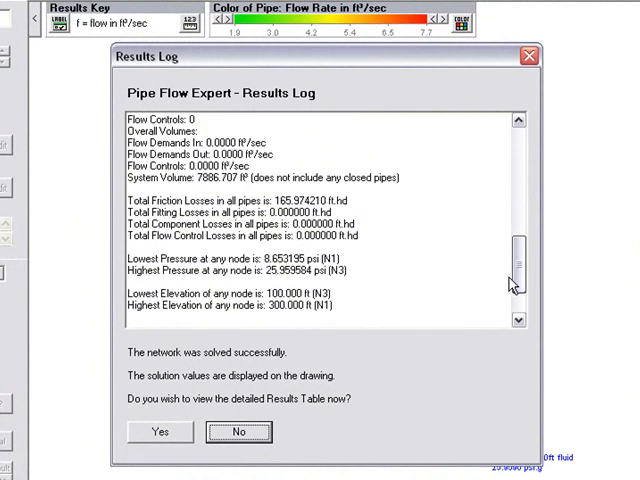
scroll(down, 3)
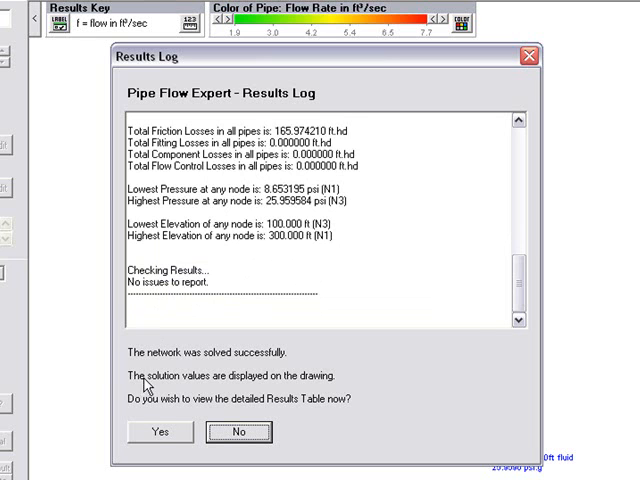
mouse_move(307, 415)
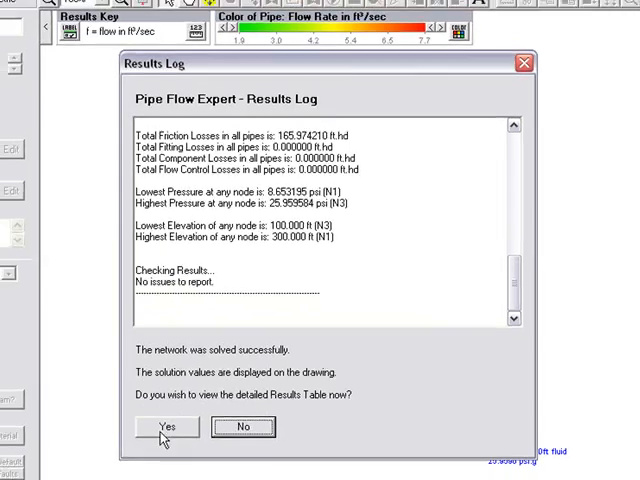
click(166, 427)
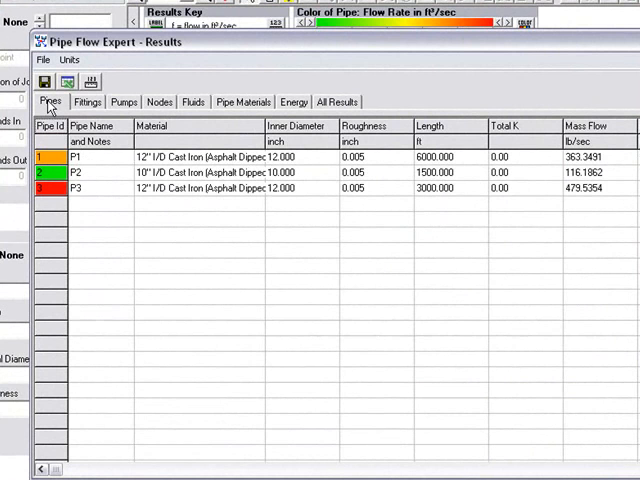
mouse_move(110, 162)
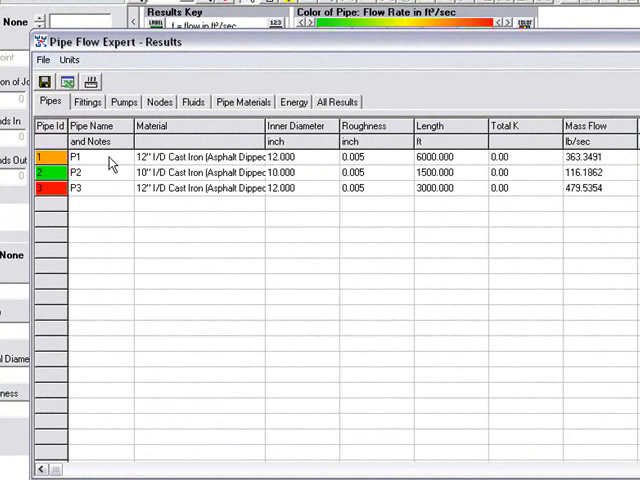
mouse_move(368, 165)
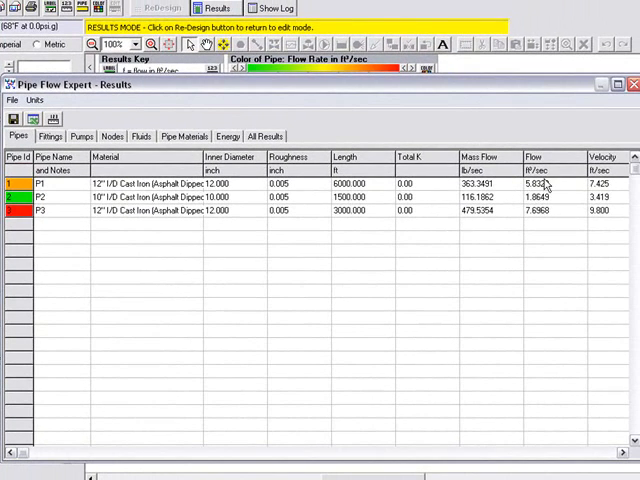
mouse_move(540, 205)
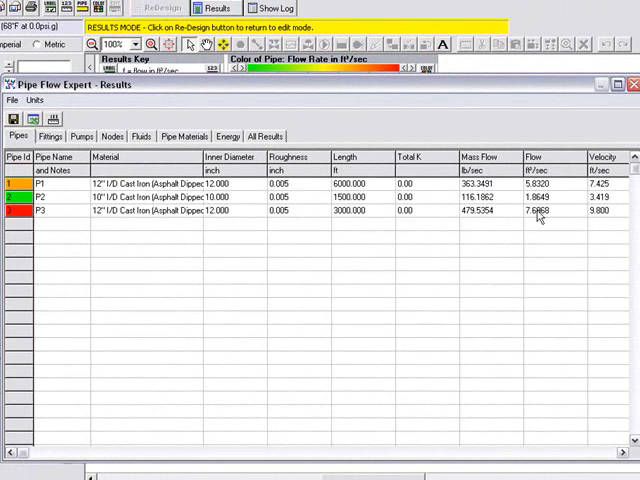
mouse_move(536, 282)
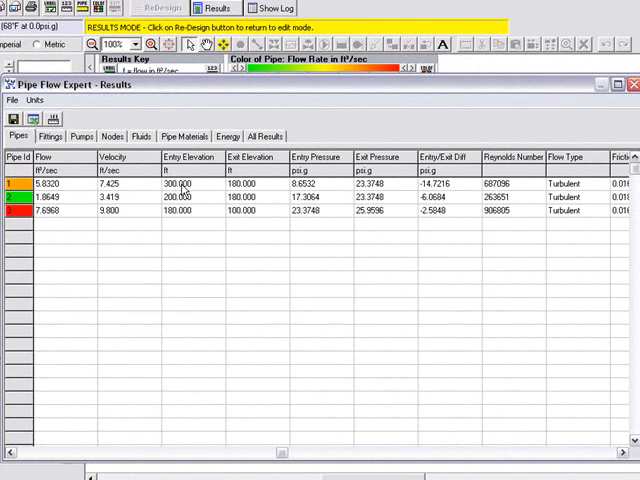
mouse_move(248, 217)
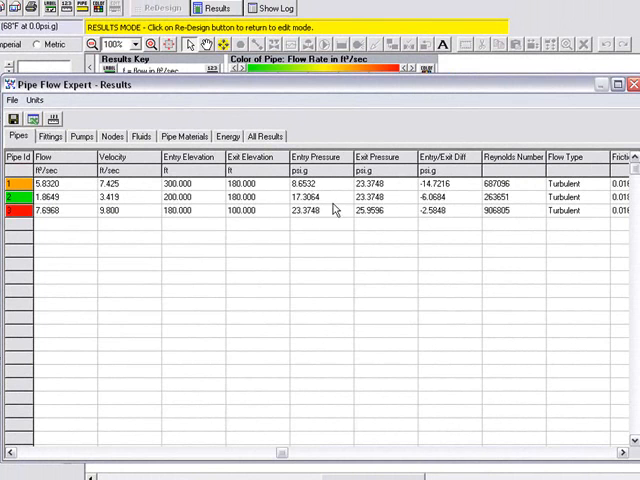
mouse_move(452, 183)
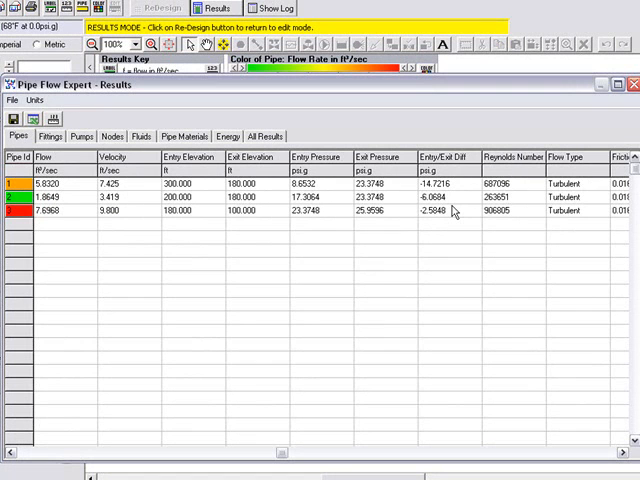
mouse_move(535, 195)
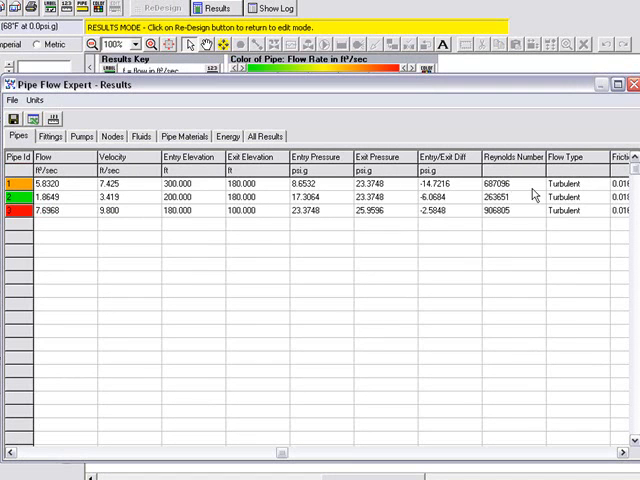
mouse_move(568, 193)
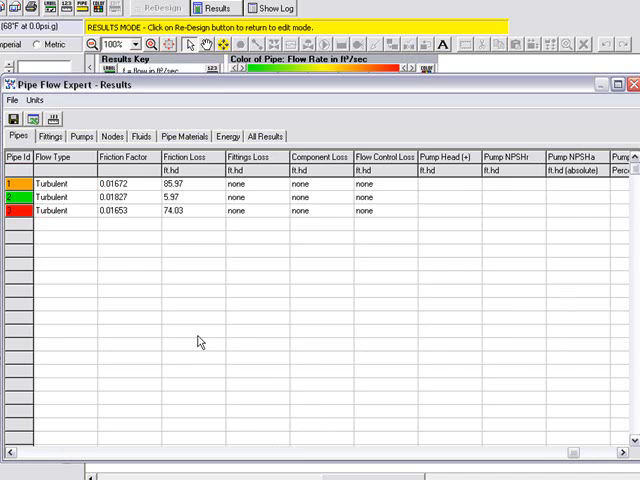
mouse_move(185, 192)
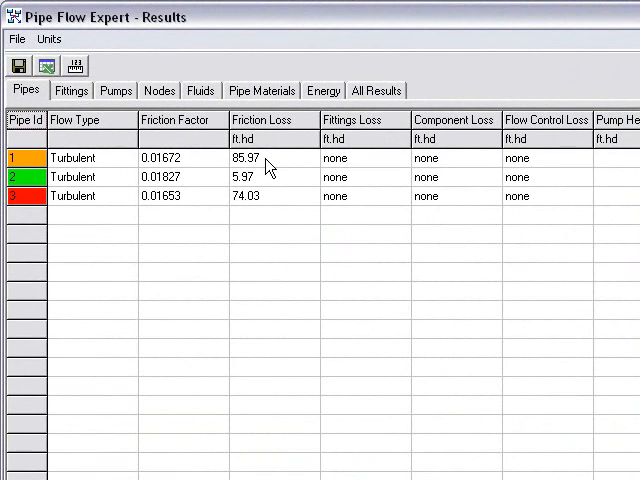
mouse_move(137, 207)
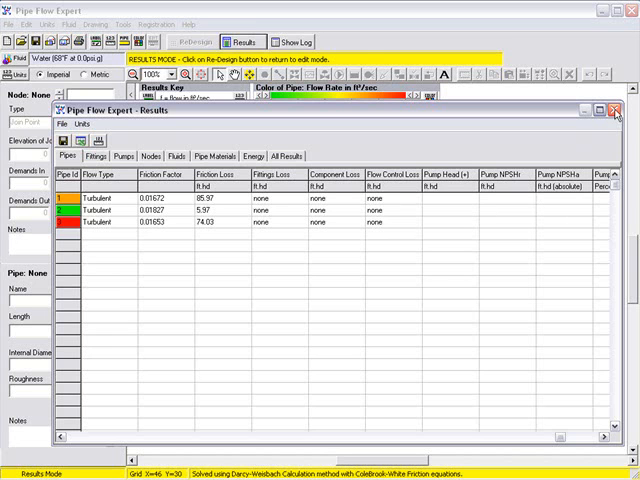
Close the pipe results table to return to the labelled network drawing.
click(611, 110)
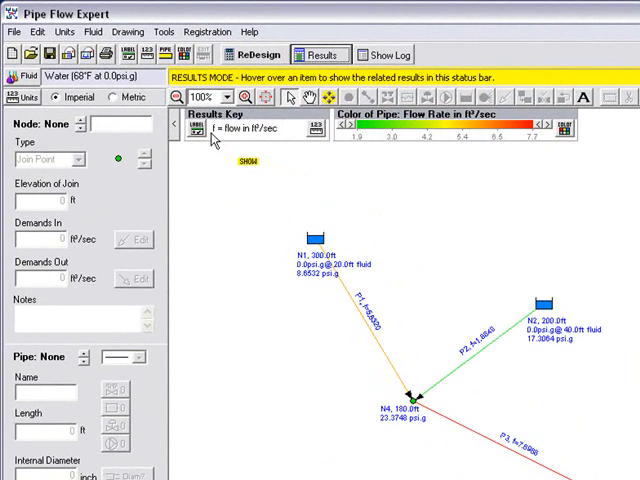
mouse_move(280, 140)
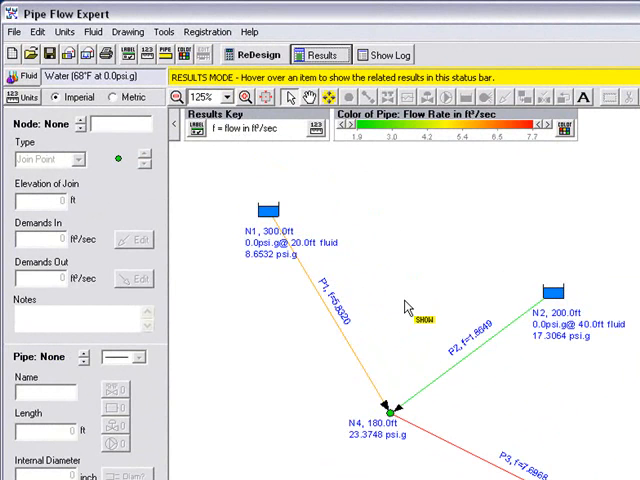
mouse_move(362, 357)
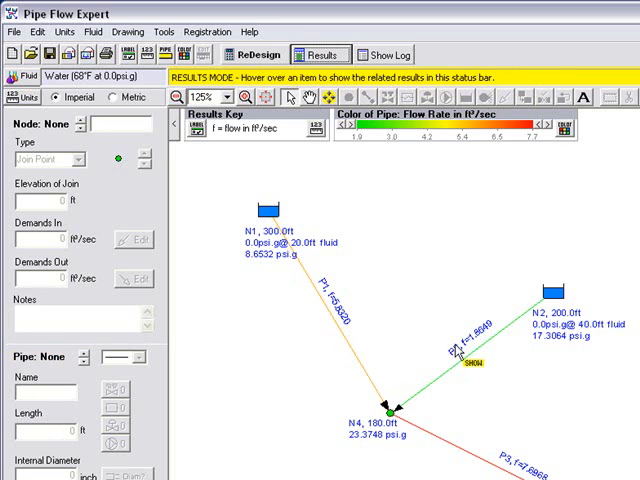
Zoom the solved network drawing to 125% to read the flow and pressure labels.
click(470, 350)
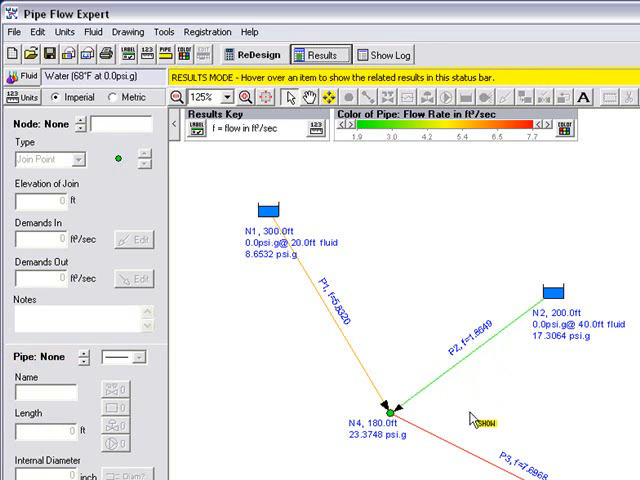
click(480, 450)
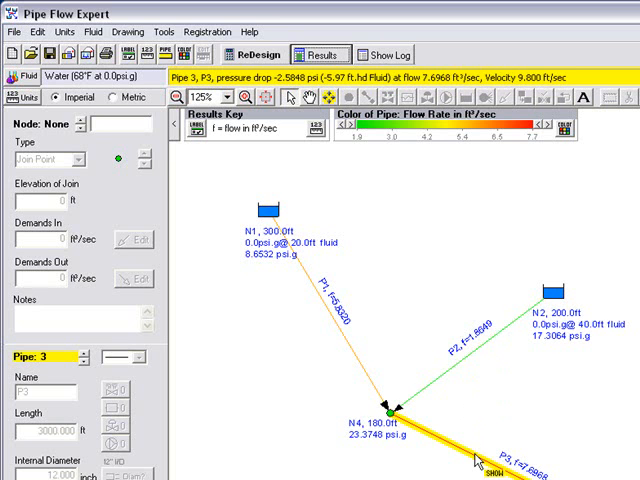
click(390, 410)
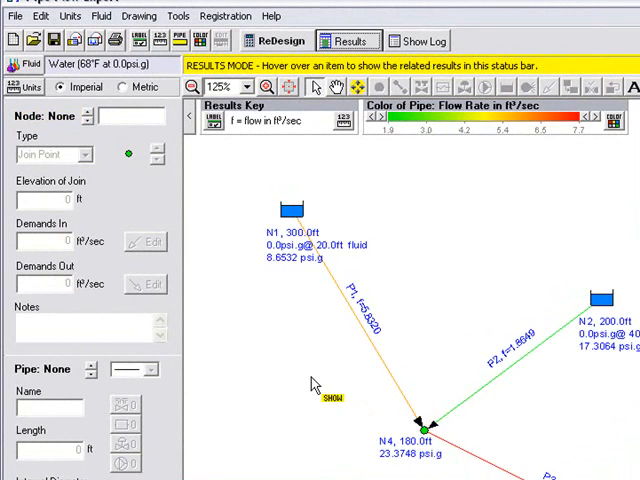
mouse_move(545, 305)
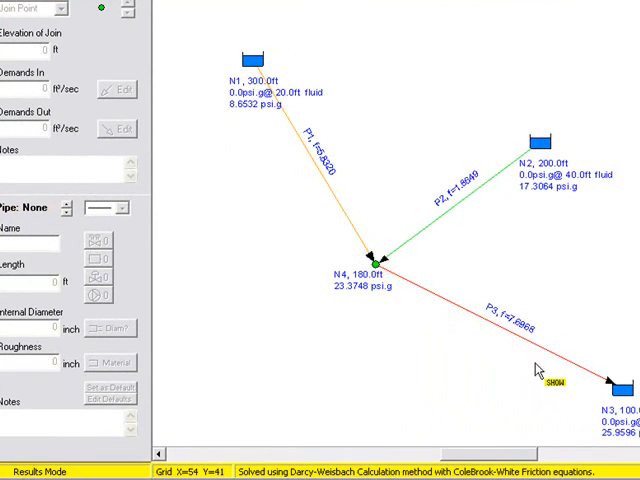
mouse_move(365, 378)
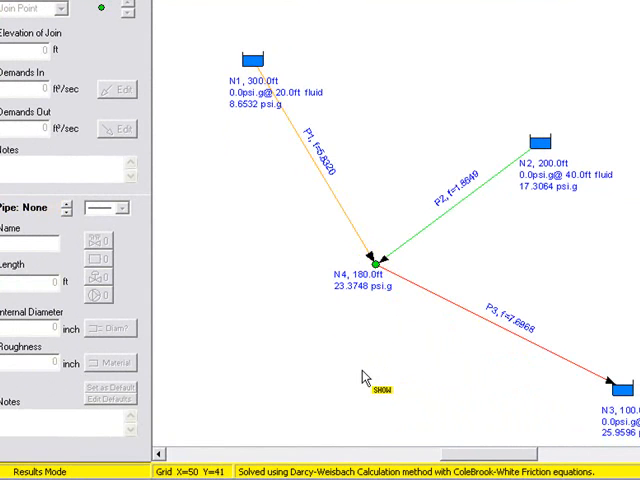
mouse_move(240, 463)
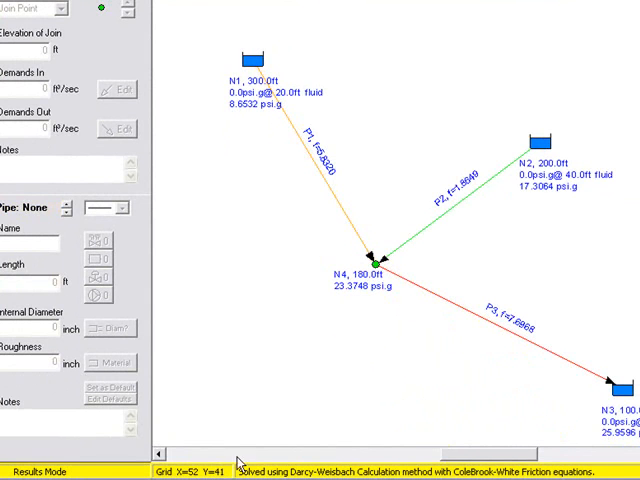